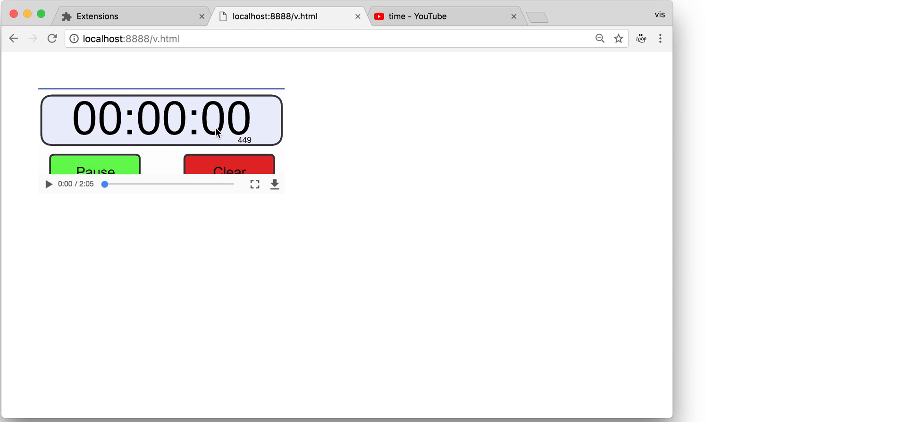
# Step: Play the stopwatch video looping 00:00–02:05, seek near its end, and expand set low/high
pyautogui.click(49, 184)
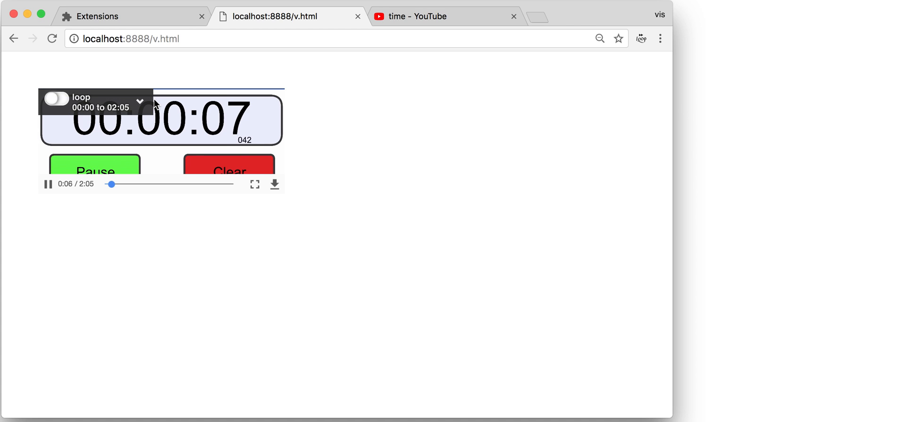
pyautogui.moveTo(167, 171)
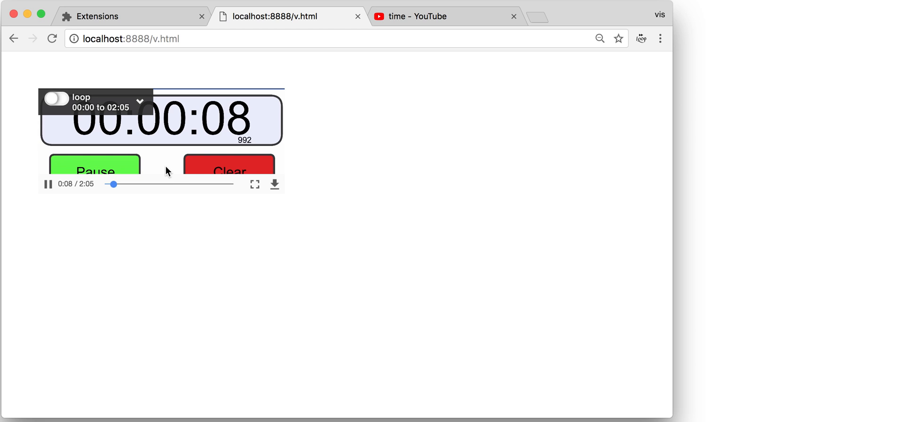
pyautogui.click(56, 99)
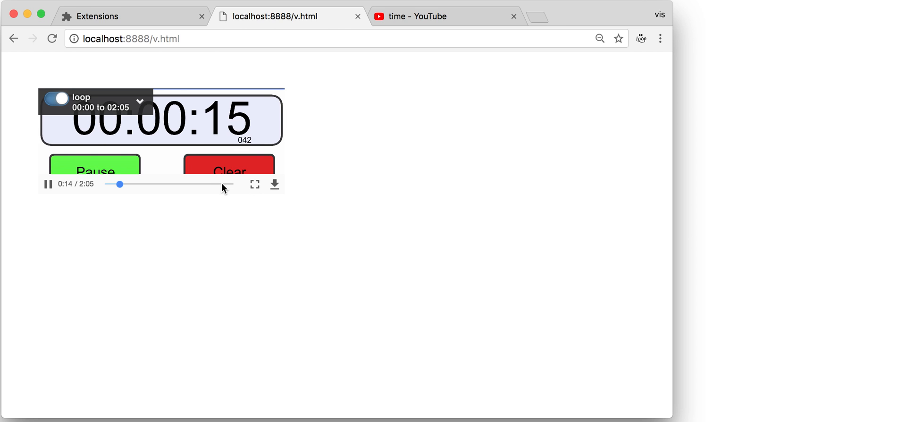
pyautogui.moveTo(120, 183); pyautogui.dragTo(221, 184)
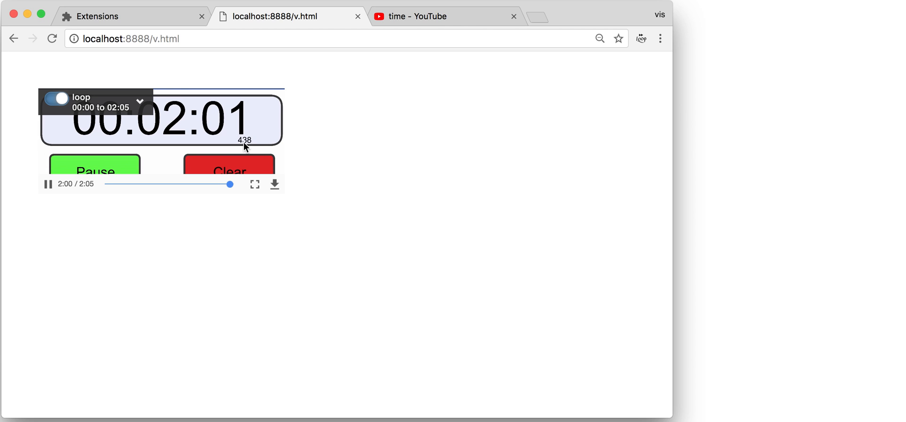
pyautogui.click(95, 166)
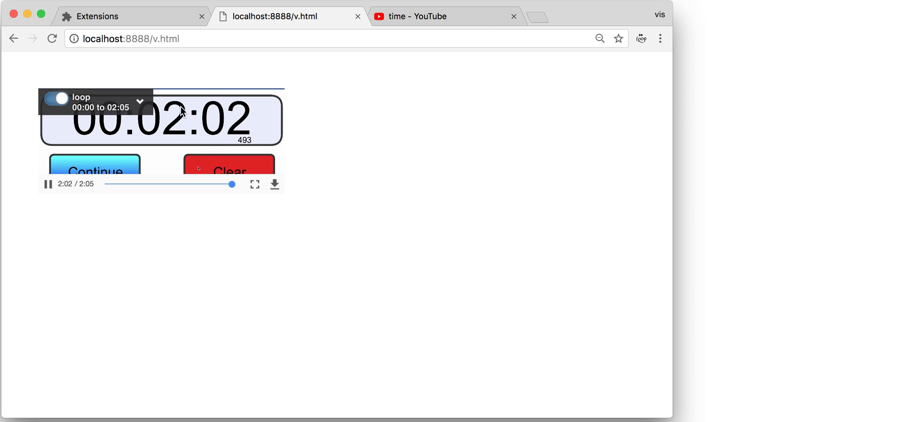
pyautogui.click(139, 102)
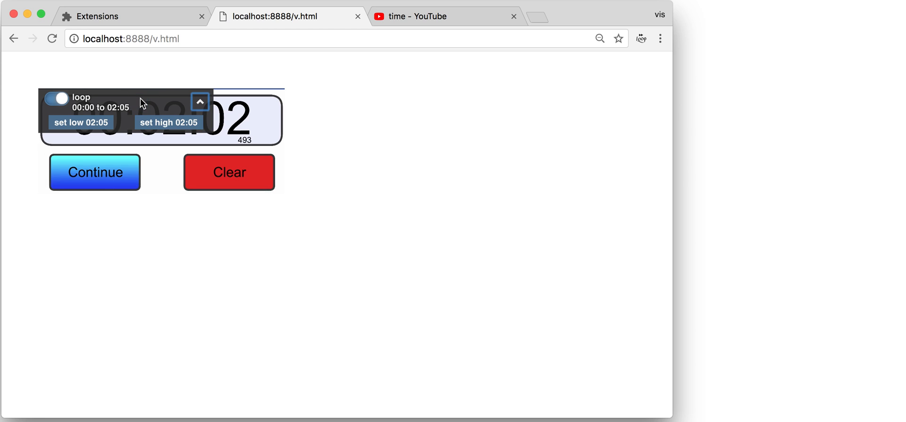
# Step: Bring up the YouTube clock video with the loop extension menu open on Options
pyautogui.click(94, 171)
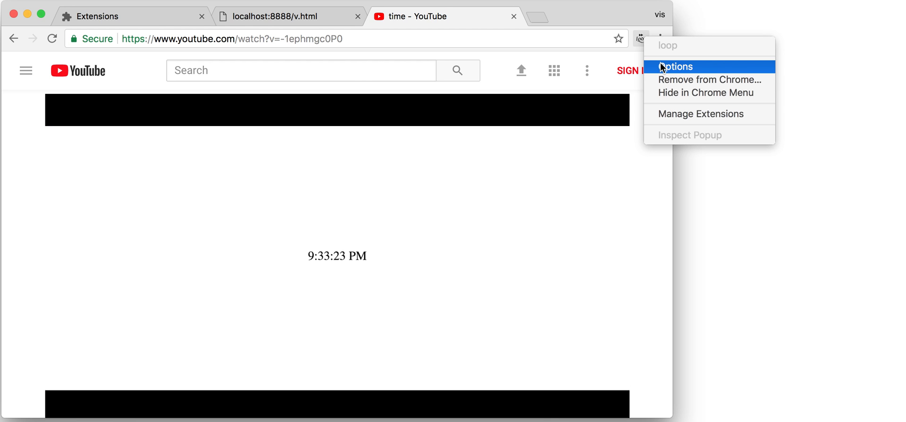
pyautogui.moveTo(639, 46)
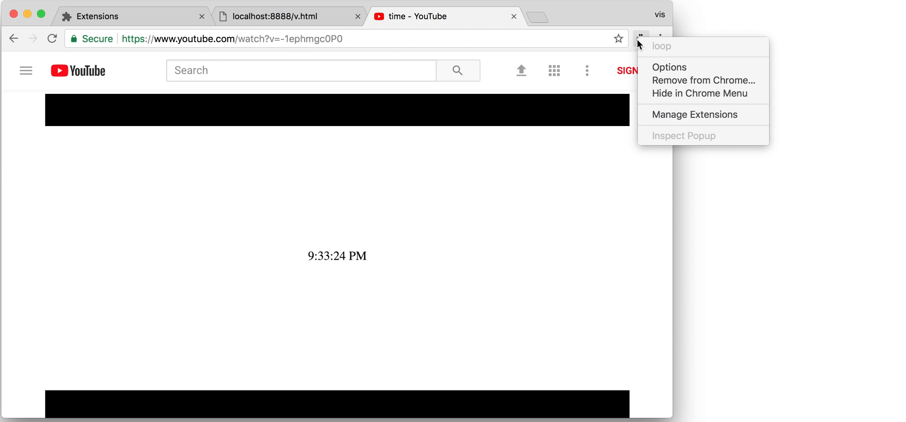
# Step: Choose Options from the loop extension menu to open its options page
pyautogui.click(668, 67)
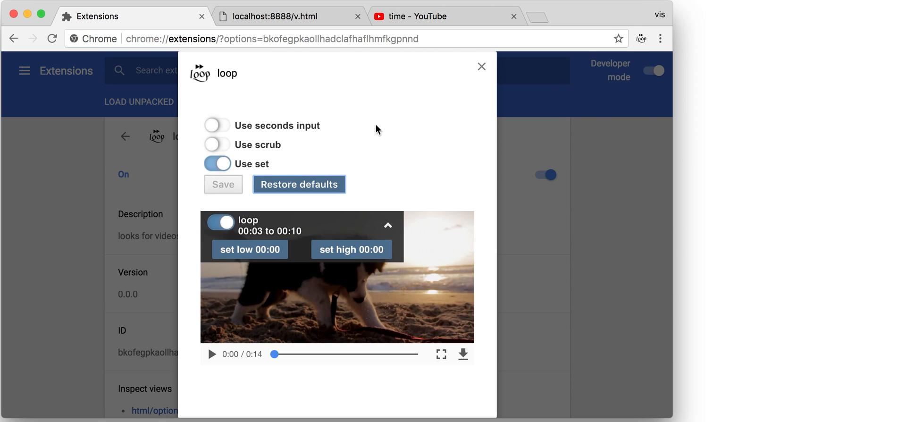
pyautogui.moveTo(239, 135)
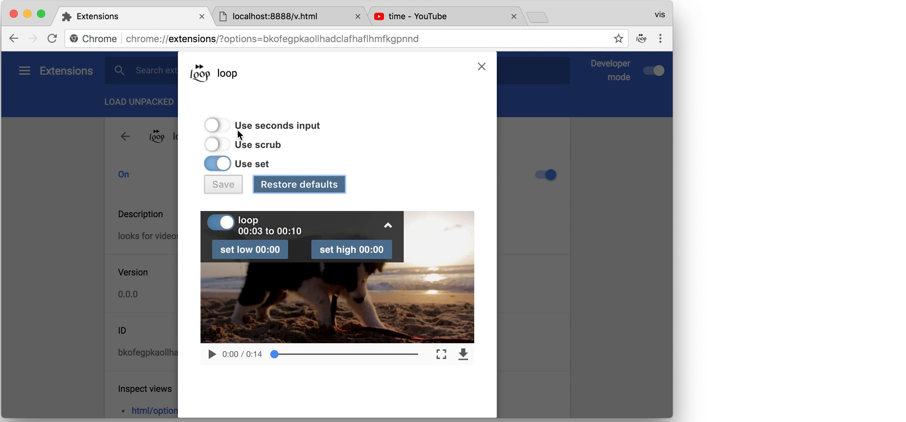
pyautogui.moveTo(224, 133)
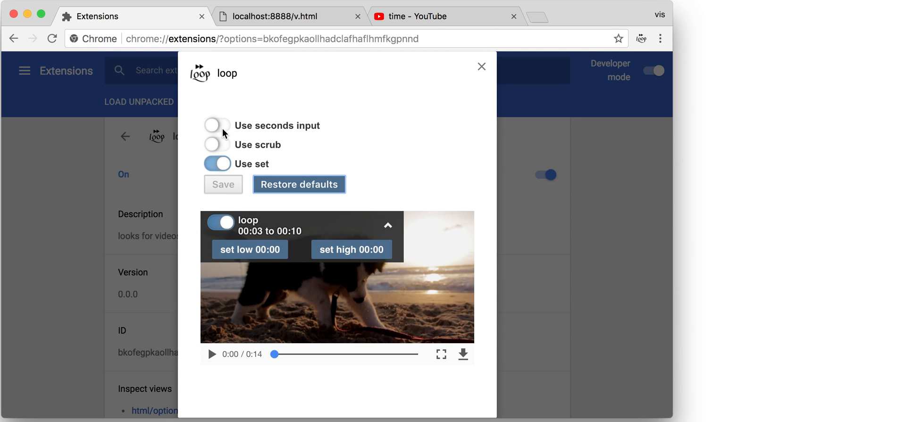
# Step: Enable Use seconds input, play the preview looping 00:05–00:08, seek ahead, and collapse the panel
pyautogui.click(217, 125)
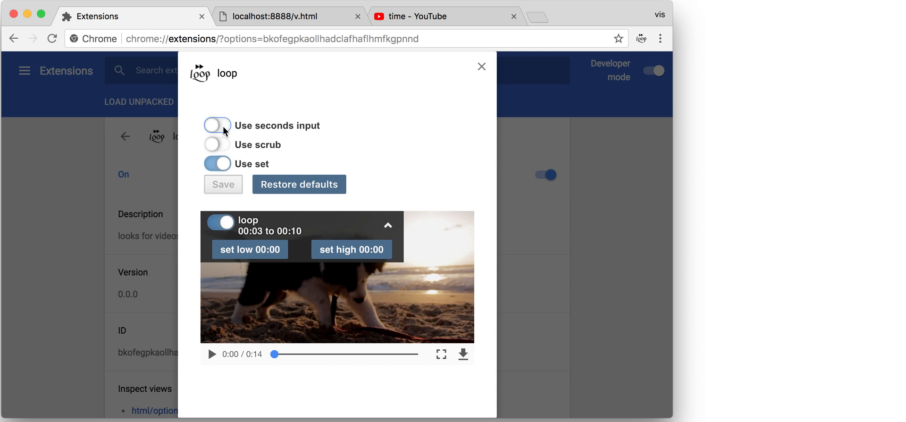
pyautogui.click(216, 125)
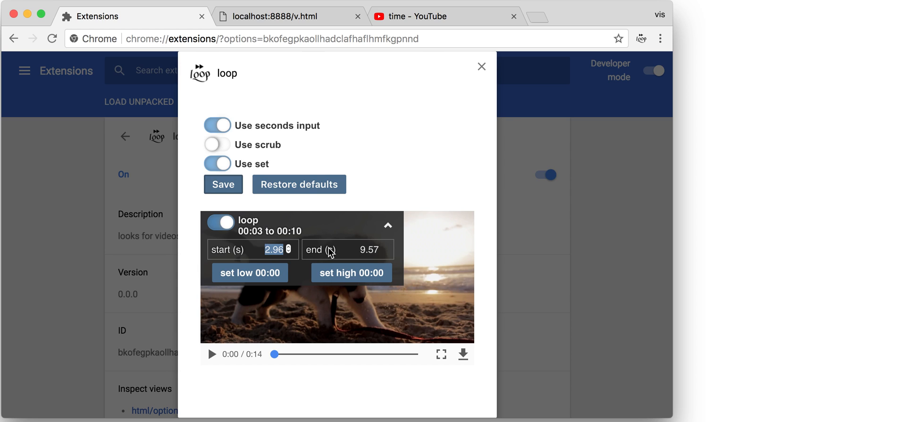
pyautogui.moveTo(255, 344)
pyautogui.write('8')
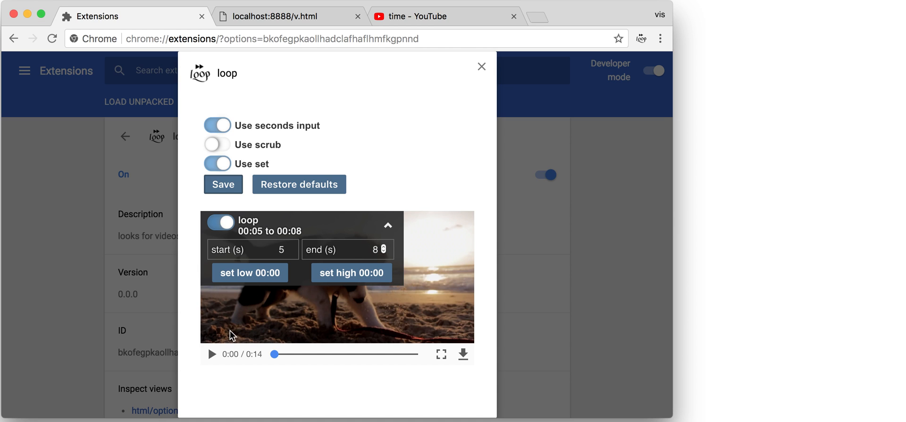
pyautogui.click(211, 353)
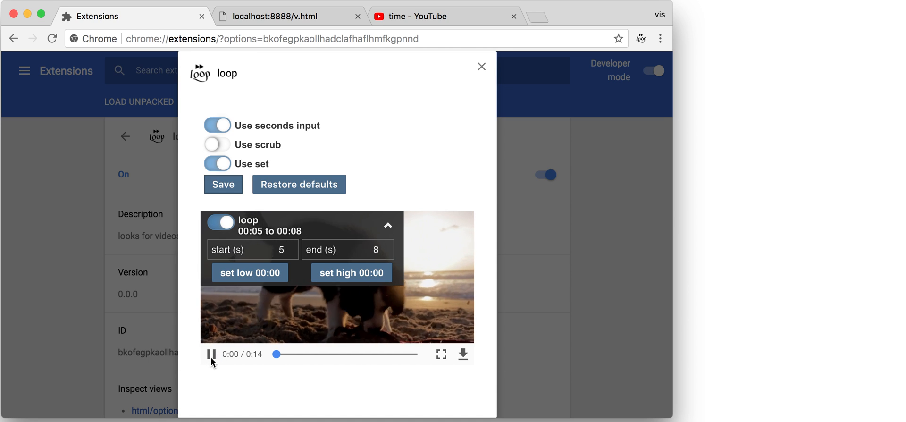
pyautogui.moveTo(276, 354); pyautogui.dragTo(297, 354)
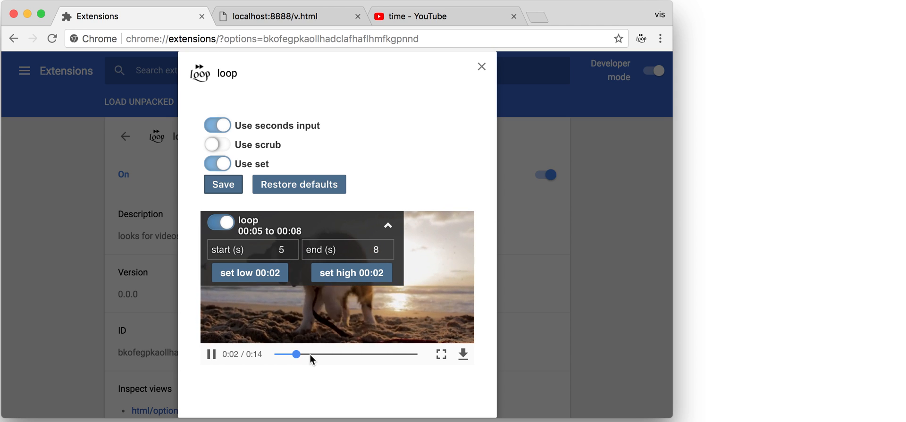
pyautogui.moveTo(297, 353); pyautogui.dragTo(327, 354)
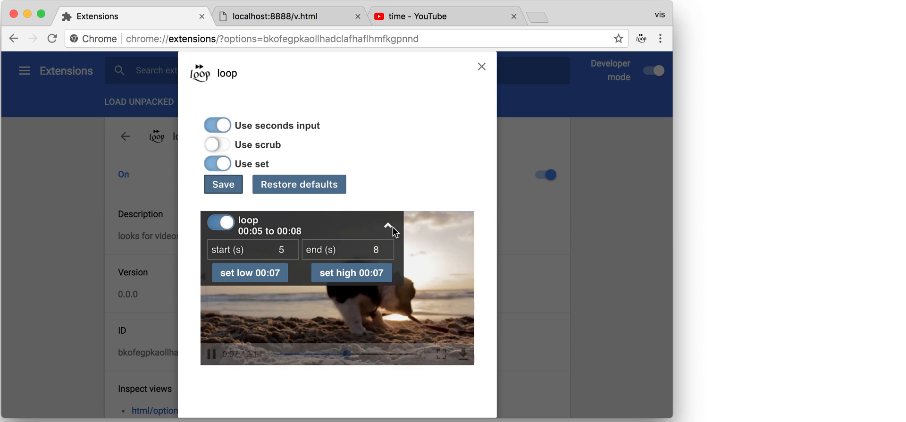
pyautogui.click(388, 226)
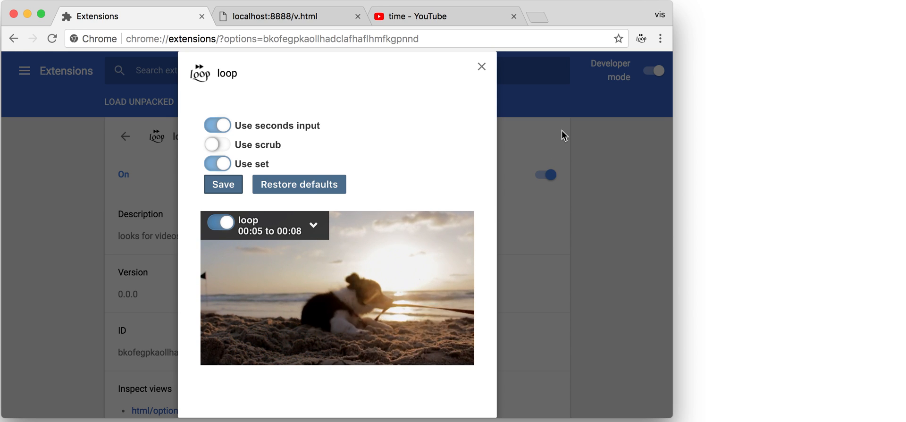
# Step: Save the options, switch Use set off and save again, then return to localhost:8888/v.html
pyautogui.click(313, 224)
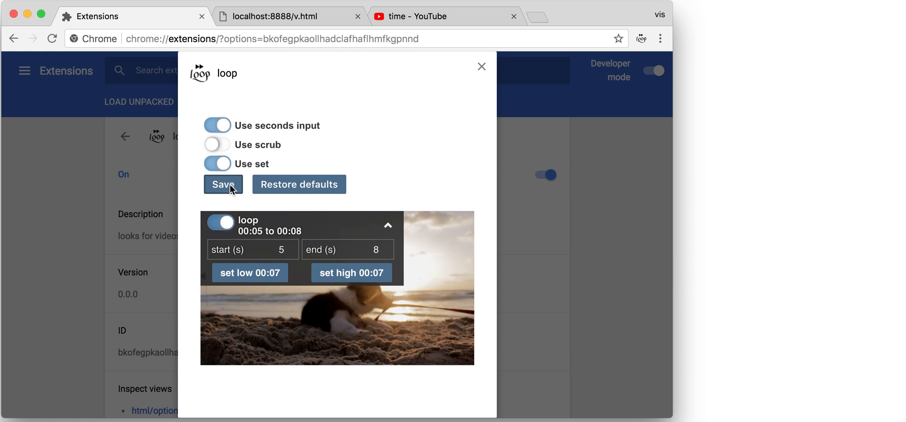
pyautogui.click(223, 183)
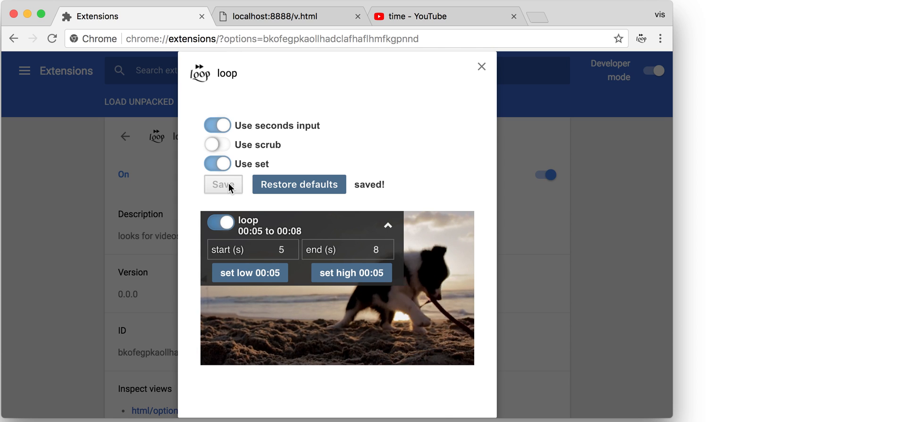
pyautogui.click(217, 164)
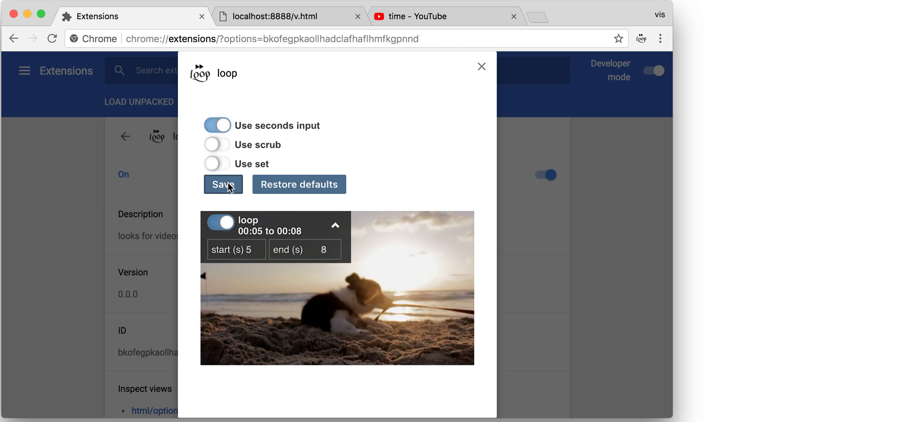
pyautogui.click(223, 183)
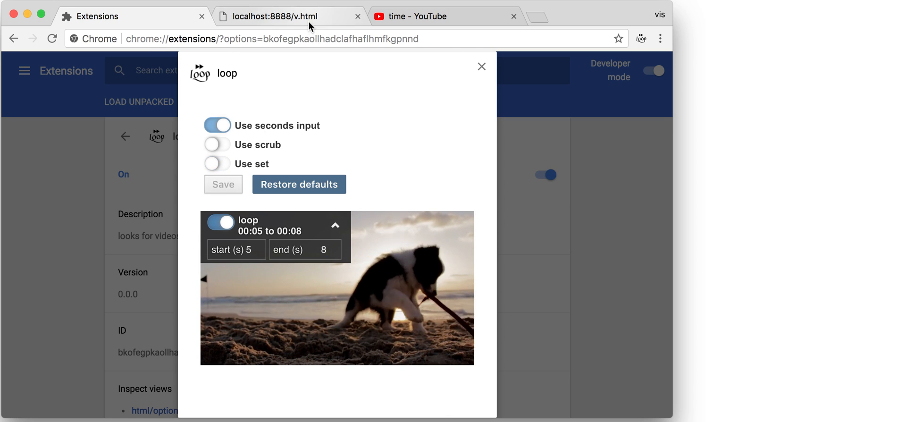
pyautogui.click(287, 15)
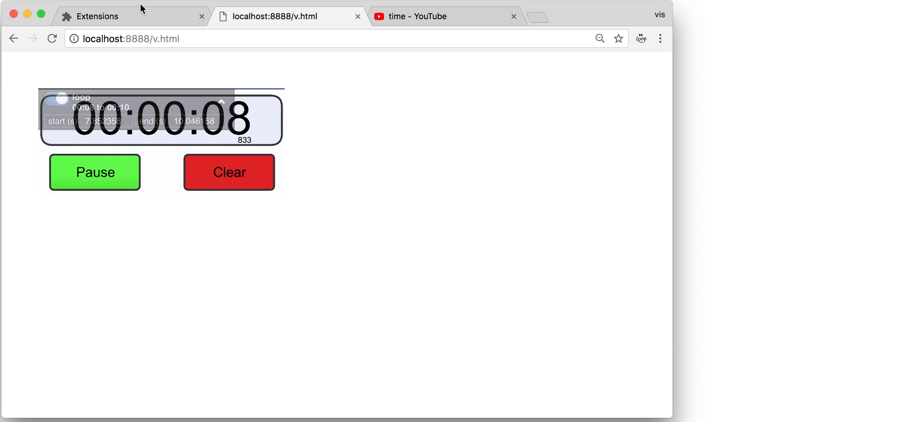
# Step: Switch off Use seconds input in the loop extension options
pyautogui.click(97, 16)
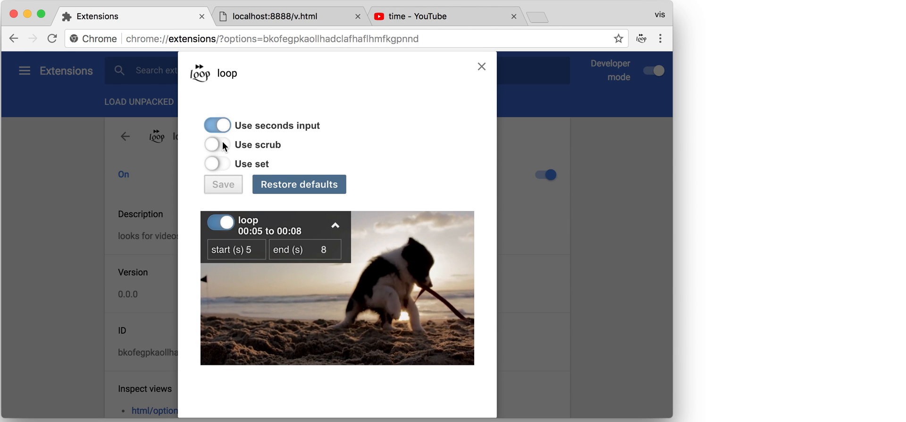
pyautogui.click(216, 125)
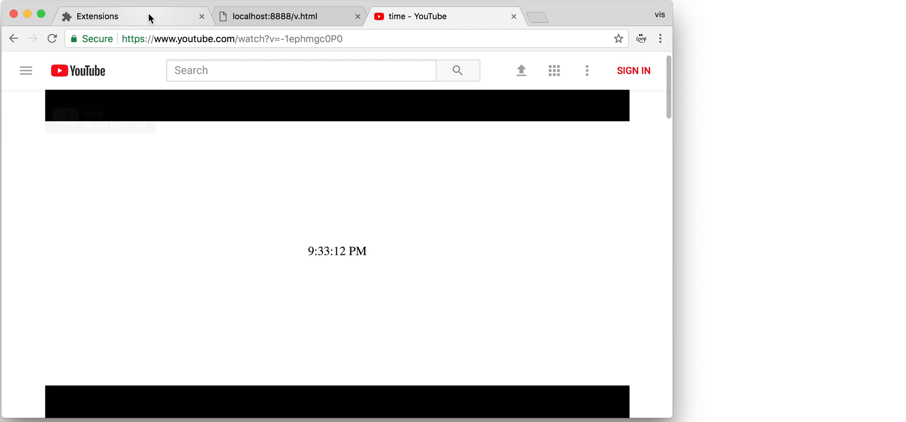
pyautogui.click(133, 16)
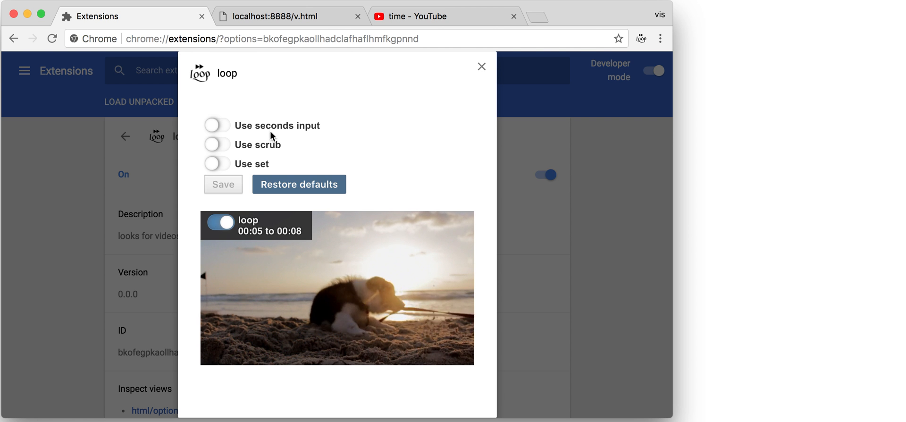